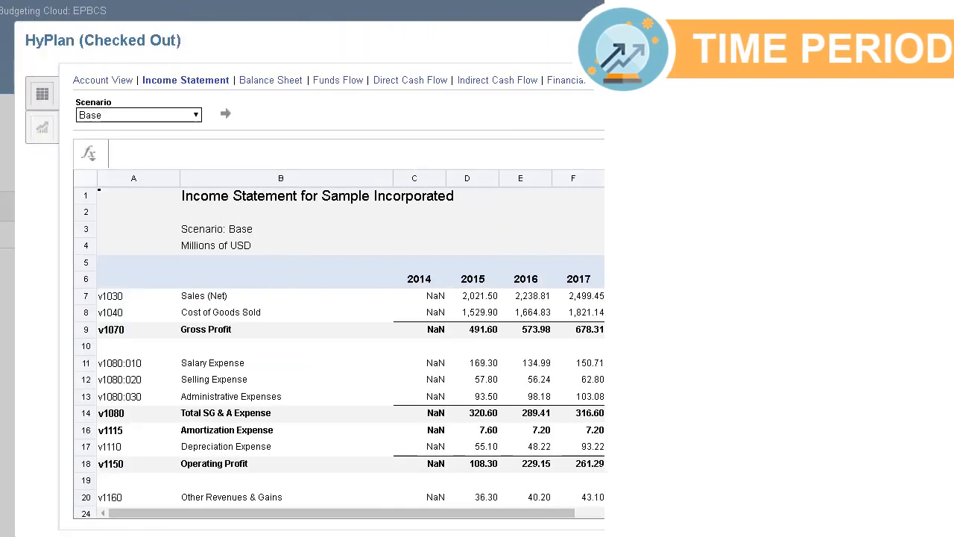
# Review the Time Period actions: Manage Details, Change Actual Period, Add Deal Period and others.
pyautogui.click(882, 108)
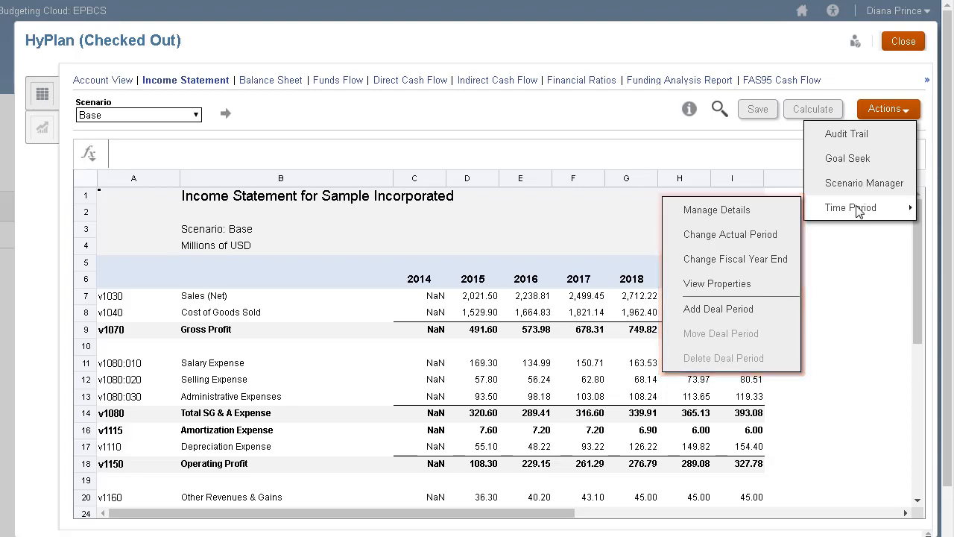
pyautogui.click(717, 309)
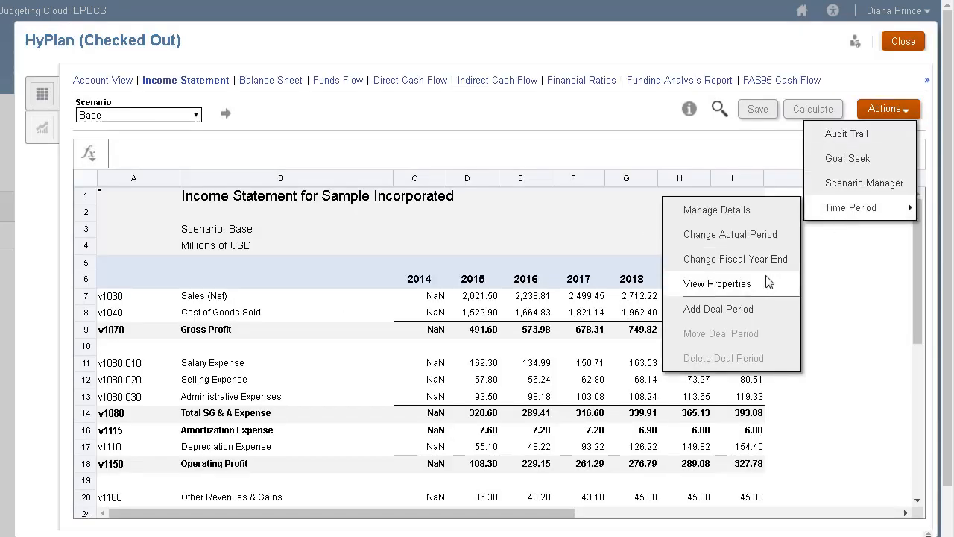
pyautogui.click(716, 283)
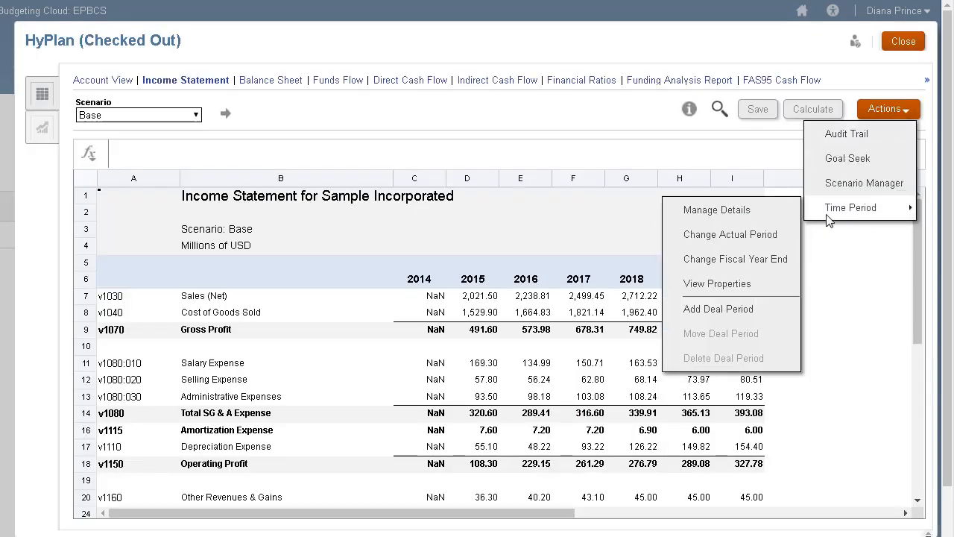
pyautogui.click(731, 234)
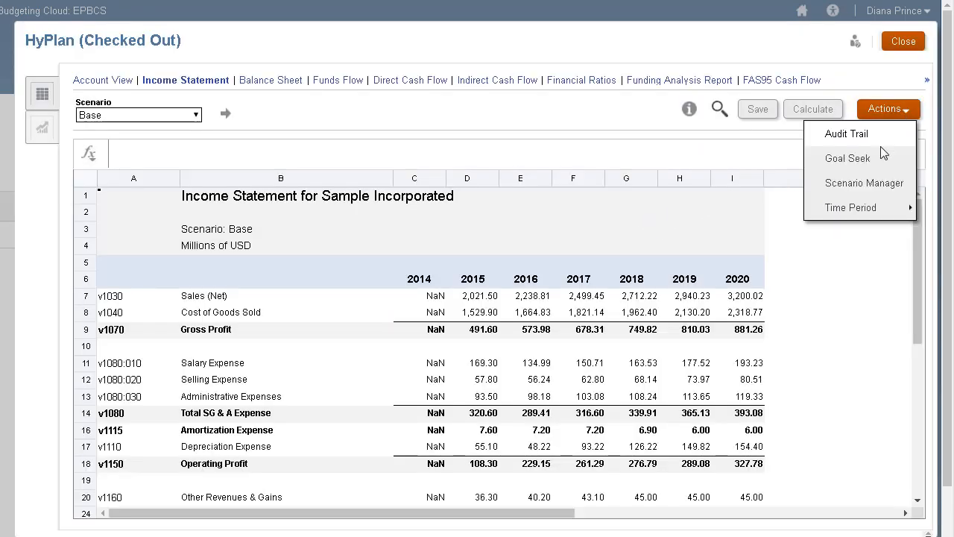
# In Manage Details set End Year 2021, Base Period 2014, 2019 in halves, quarters and months, and apply.
pyautogui.click(849, 207)
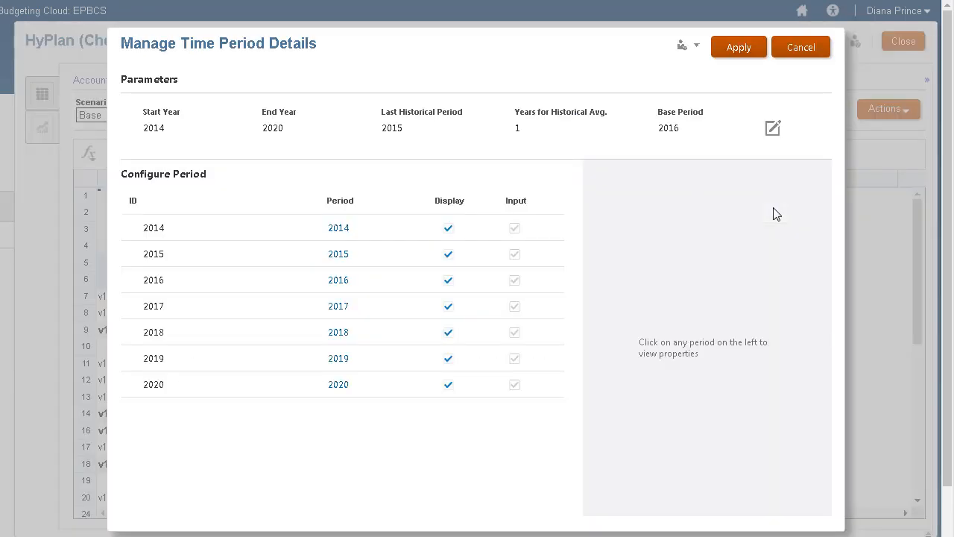
pyautogui.click(772, 128)
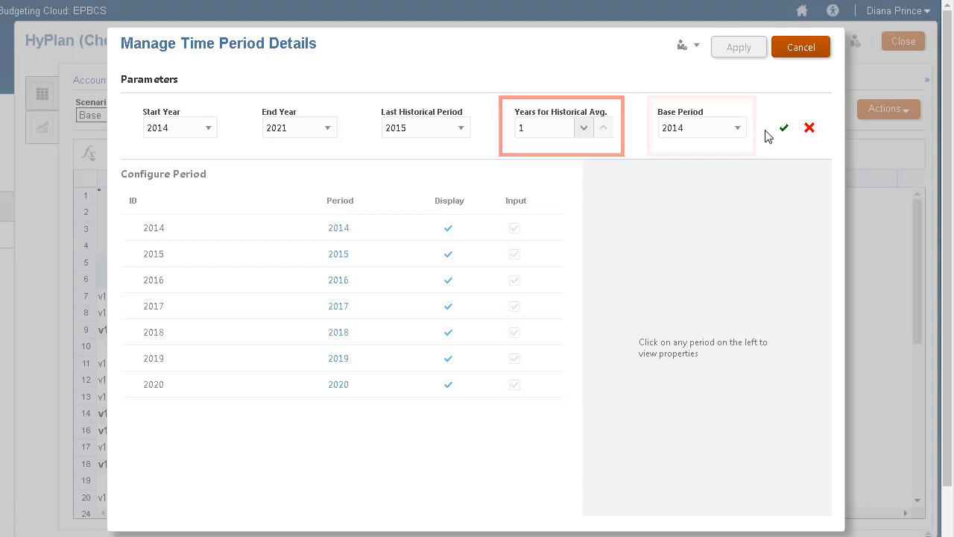
pyautogui.click(784, 127)
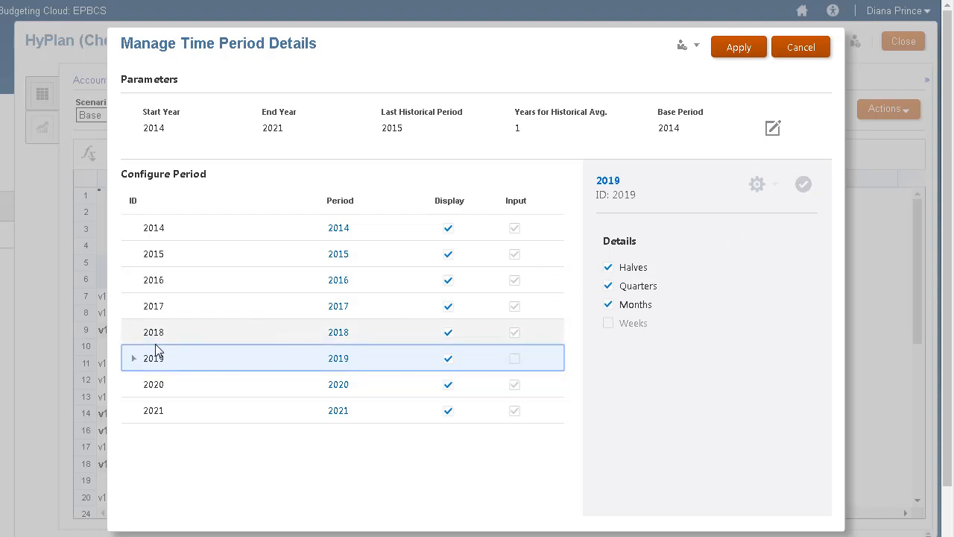
pyautogui.click(134, 358)
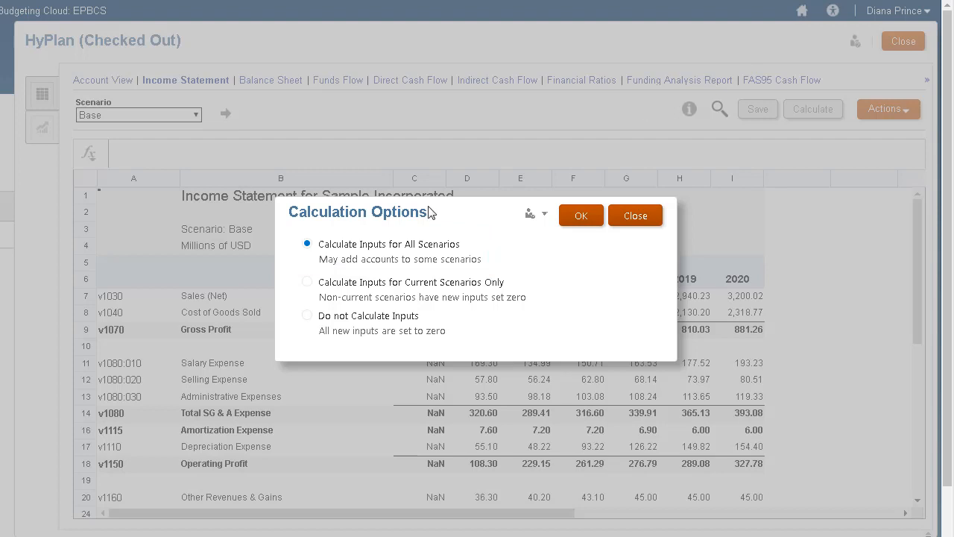
# Calculate inputs for the current scenario only so 2019 shows months, quarters and halves.
pyautogui.click(307, 282)
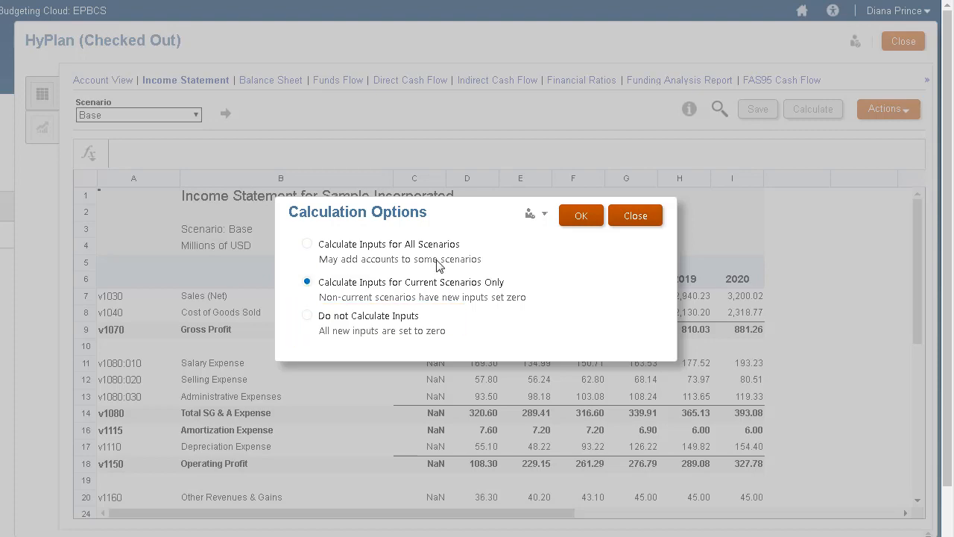
pyautogui.click(581, 214)
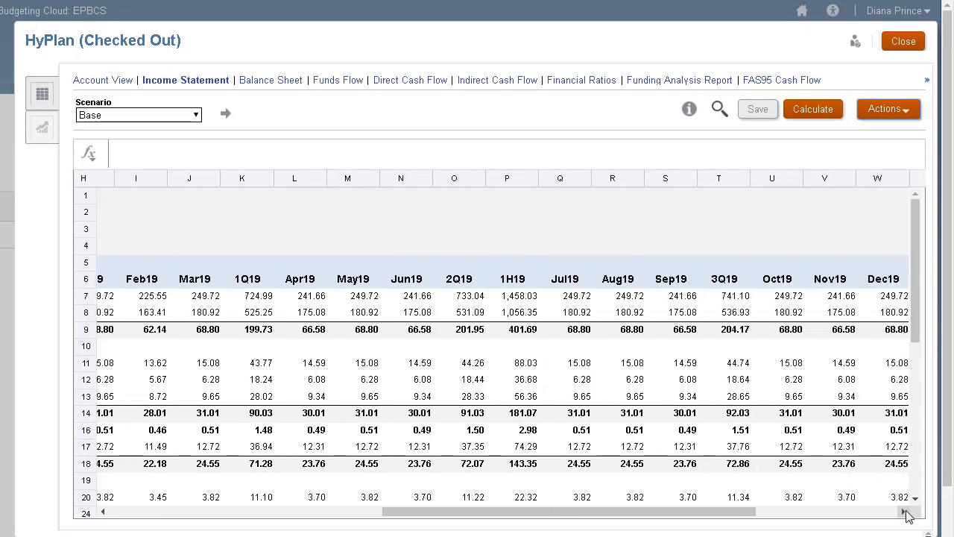
pyautogui.click(888, 109)
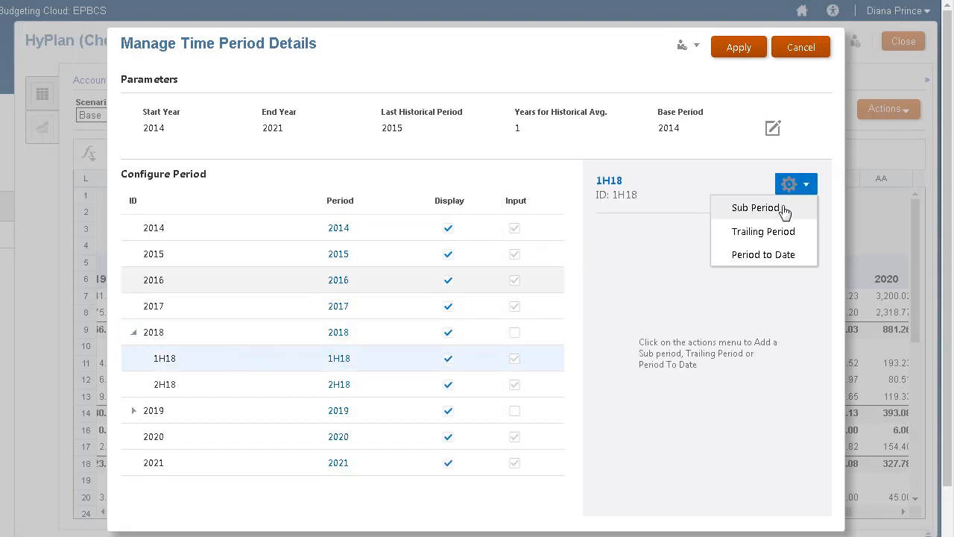
# Add sub-periods to 1H18, the first (1H18:1) lasting 105 days, and apply.
pyautogui.click(754, 207)
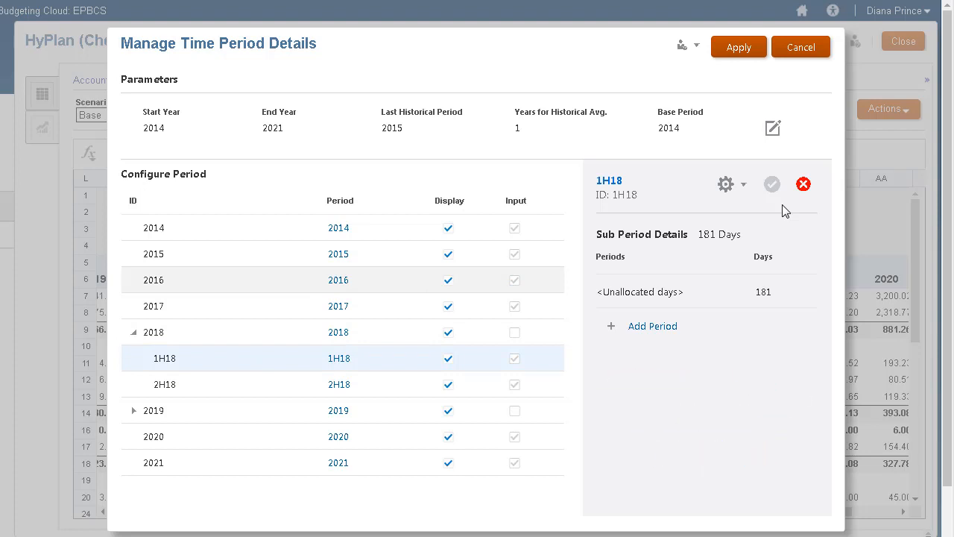
pyautogui.click(653, 324)
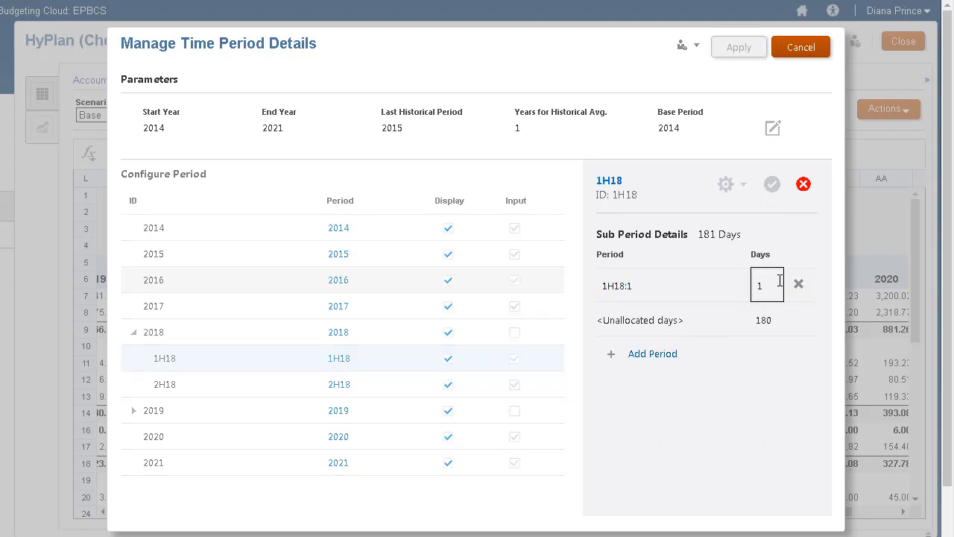
pyautogui.write('0')
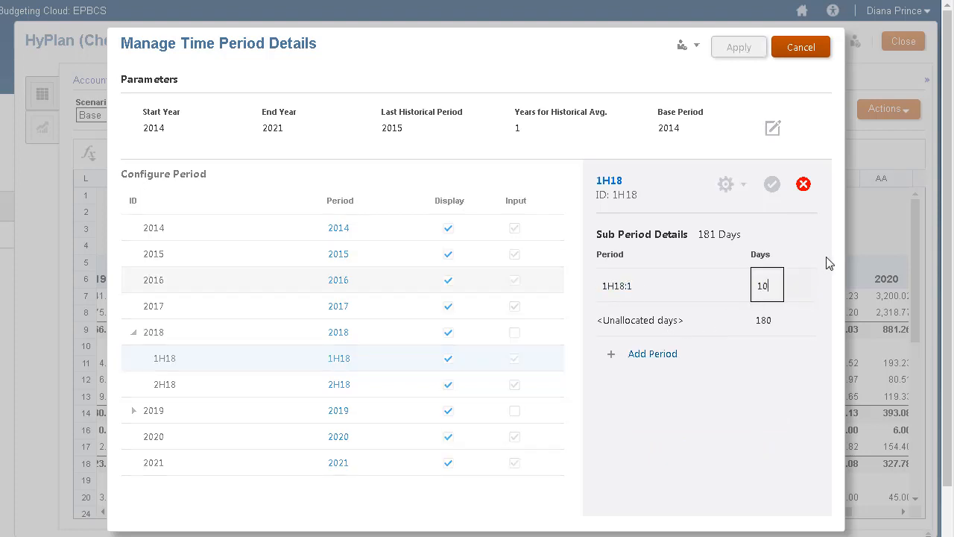
pyautogui.write('105')
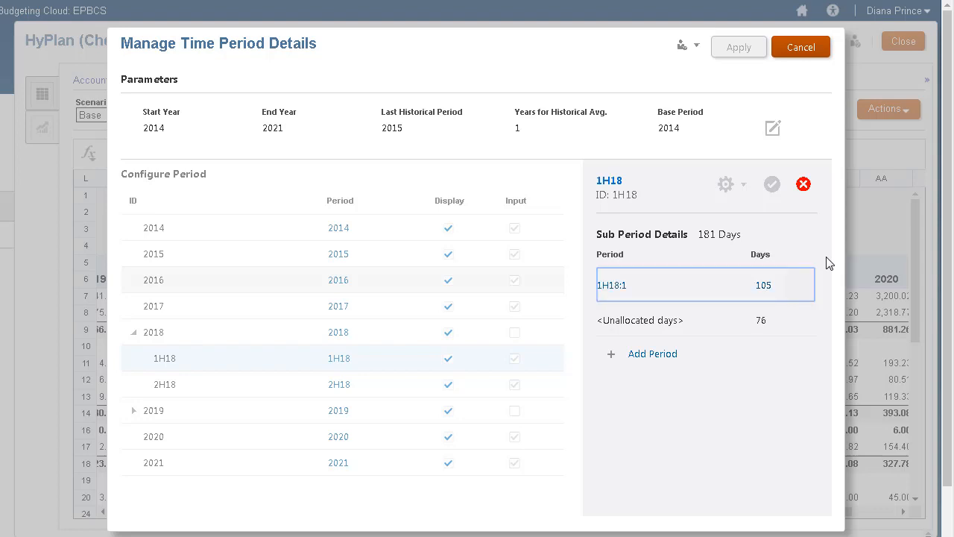
pyautogui.click(653, 354)
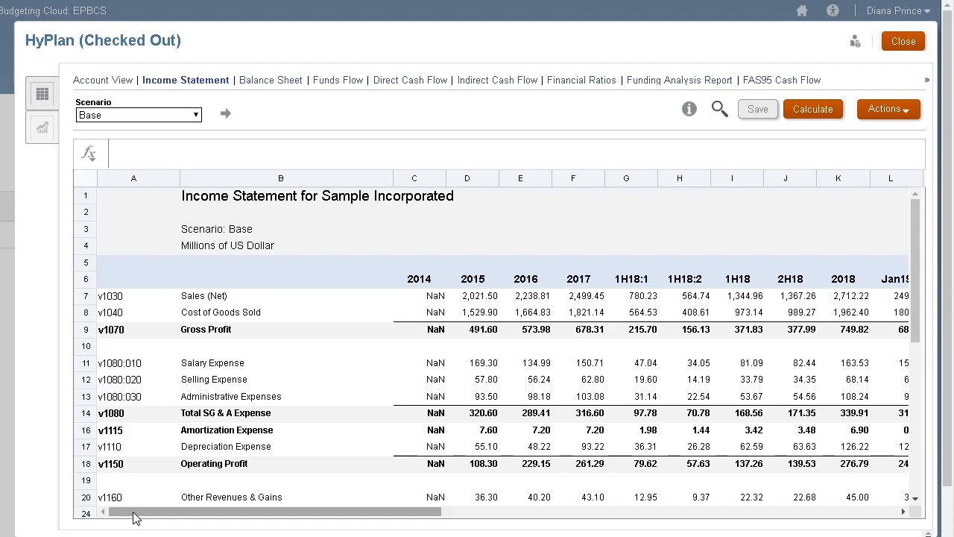
# Place a deal period after 1H18:1 and mark 2015 for monthly detail in Manage Details.
pyautogui.click(888, 109)
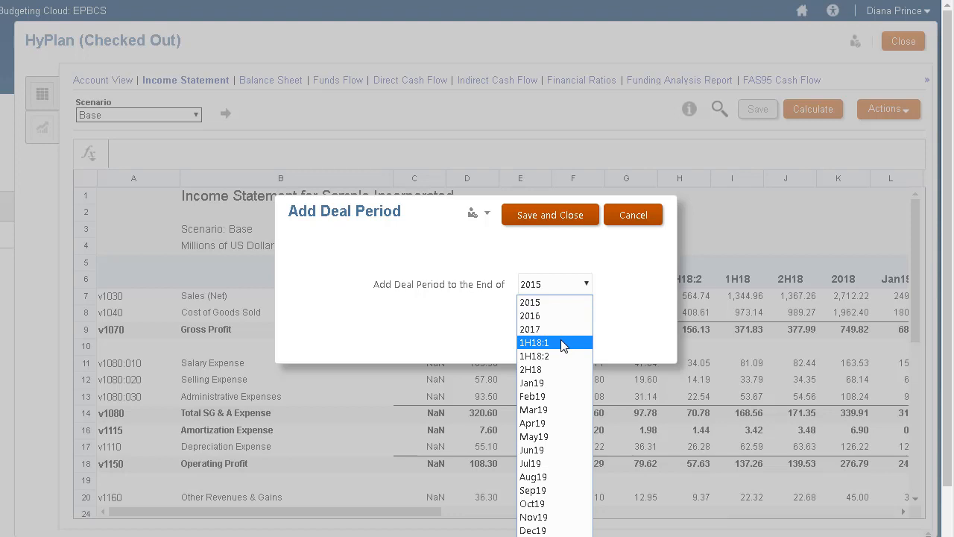
pyautogui.click(534, 341)
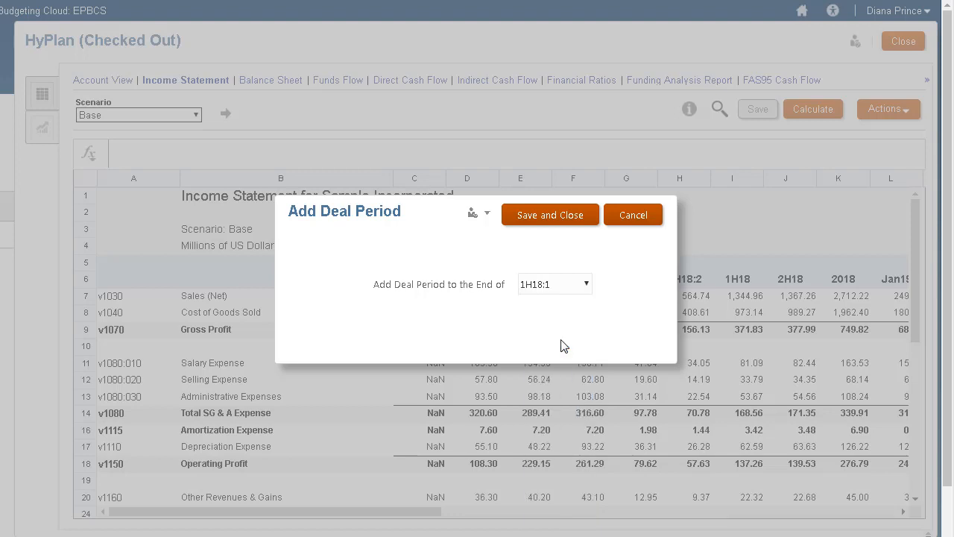
pyautogui.click(549, 215)
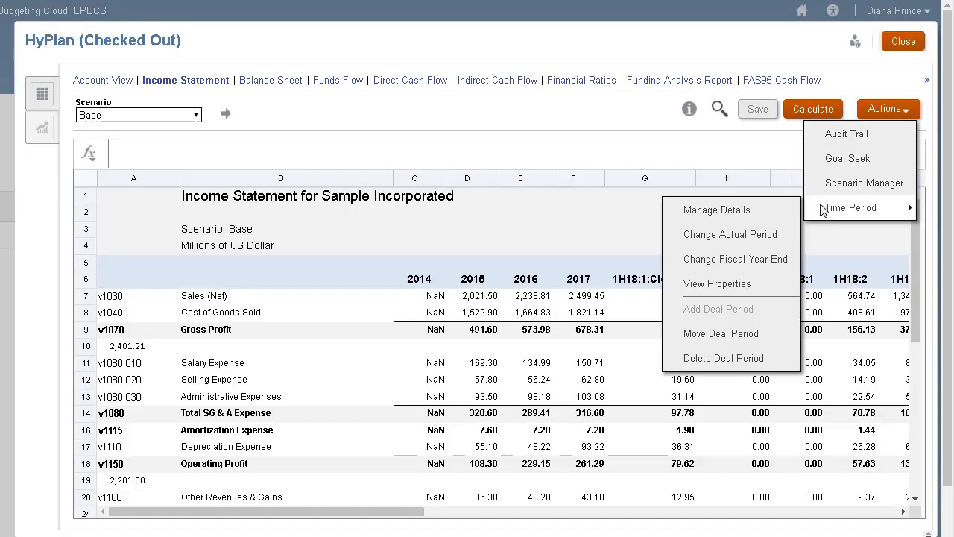
pyautogui.click(850, 207)
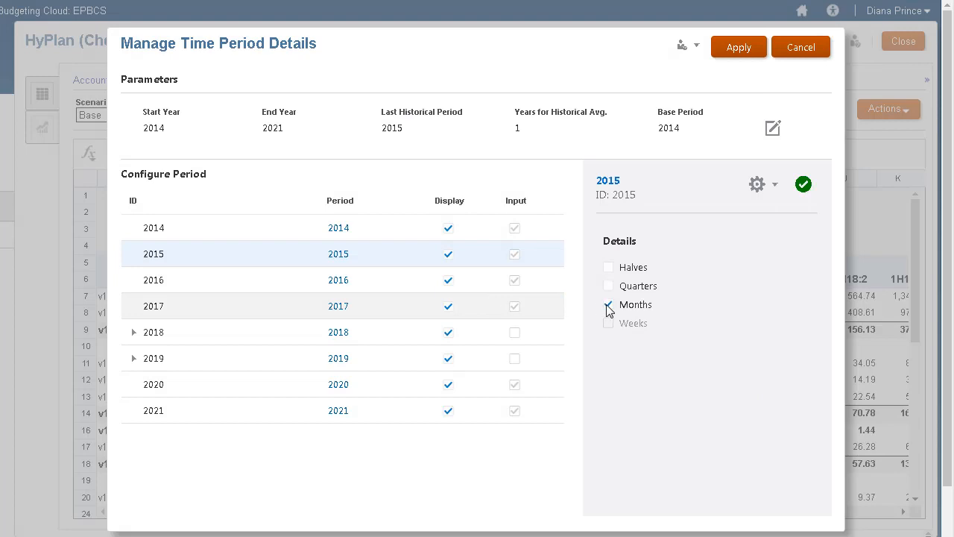
# Add a six-month trailing period Nov15:T6M after Nov15 and recalculate inputs for all scenarios.
pyautogui.click(608, 304)
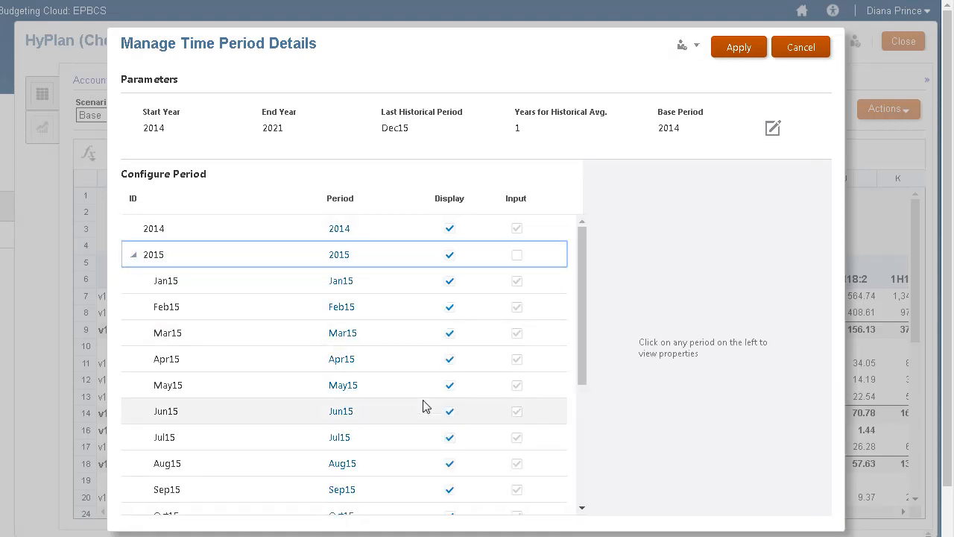
pyautogui.click(167, 452)
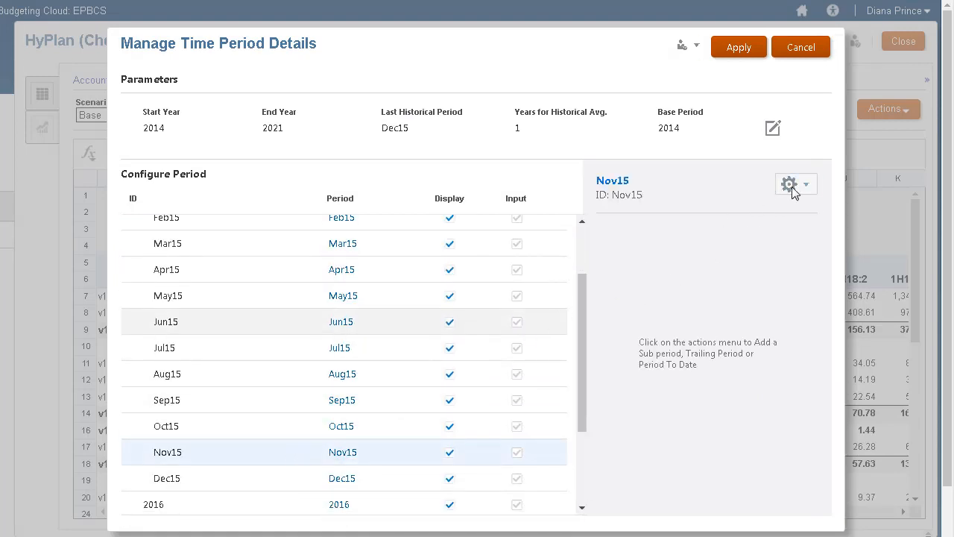
pyautogui.click(788, 185)
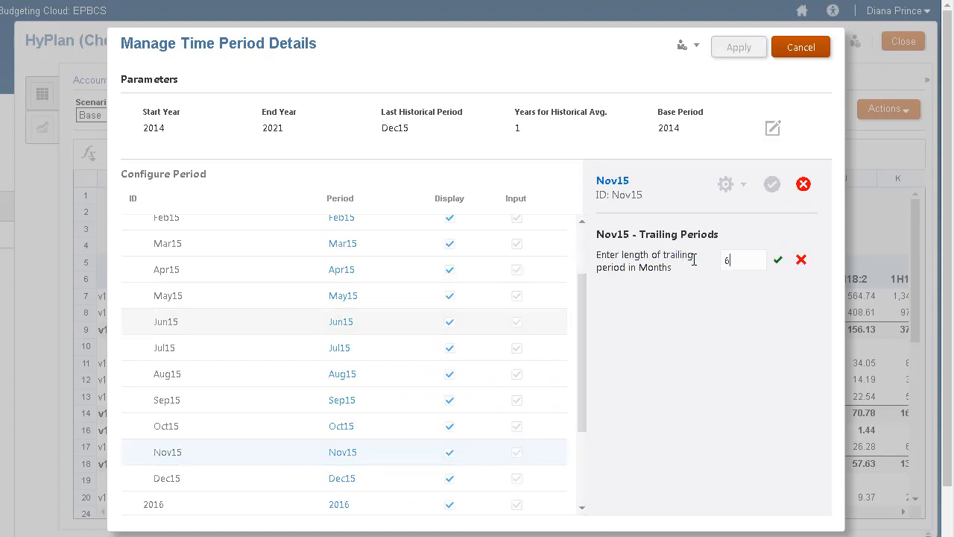
pyautogui.click(778, 259)
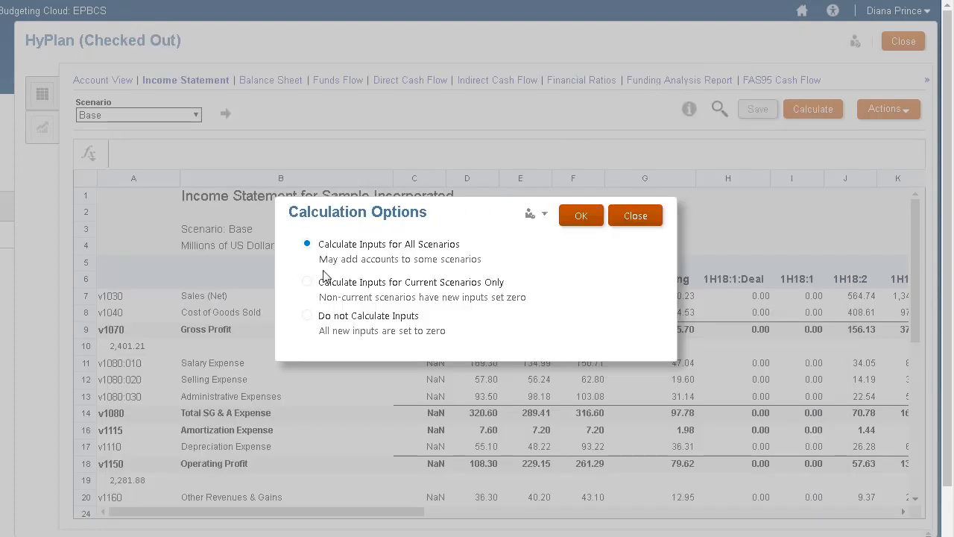
pyautogui.click(581, 215)
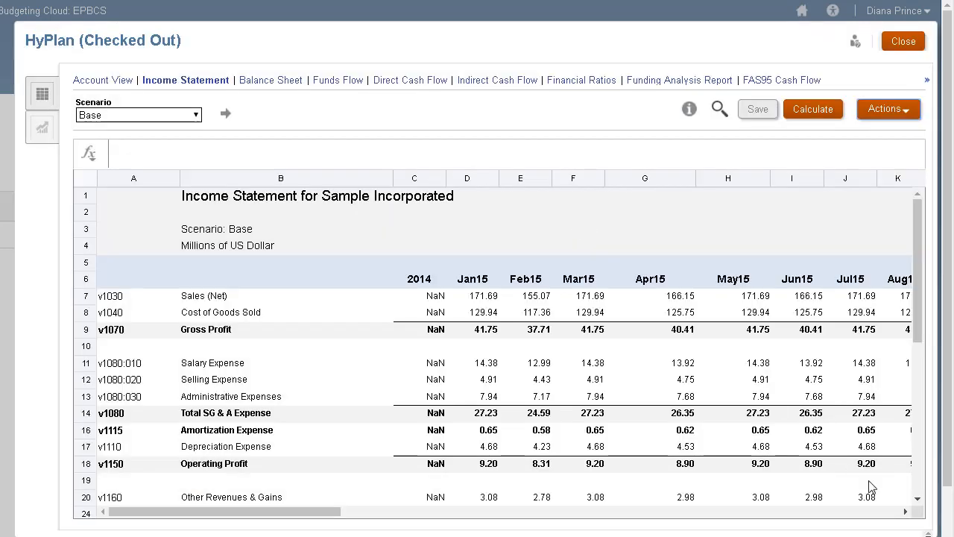
pyautogui.hscroll(3)
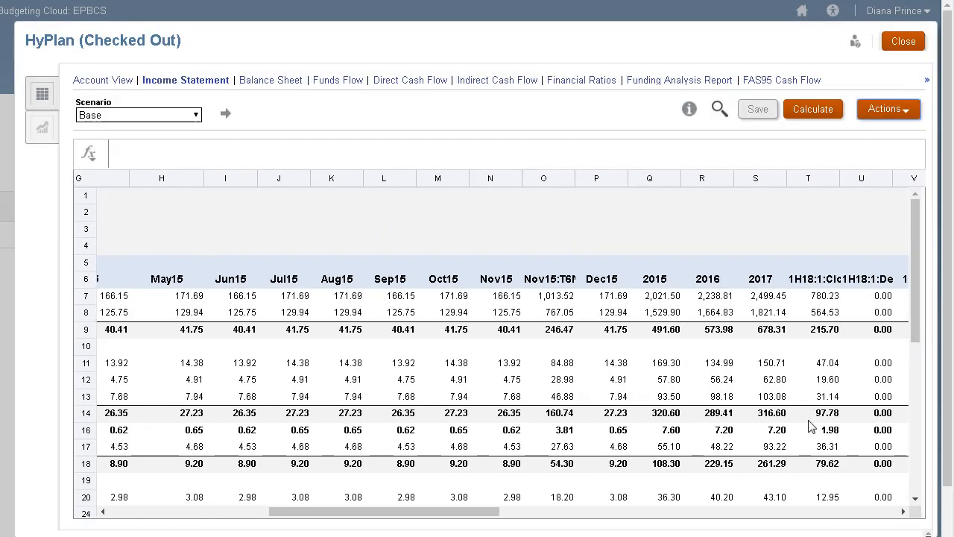
pyautogui.click(549, 279)
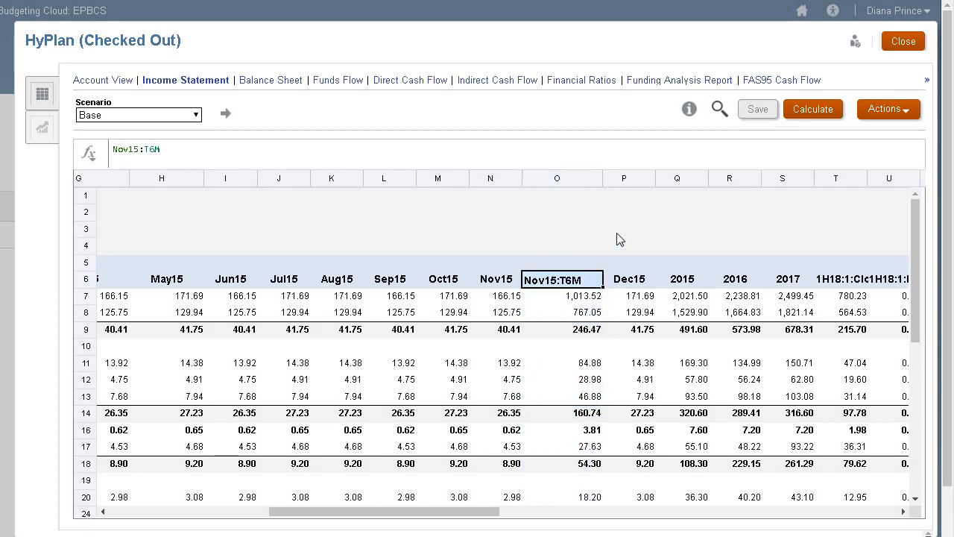
pyautogui.click(889, 109)
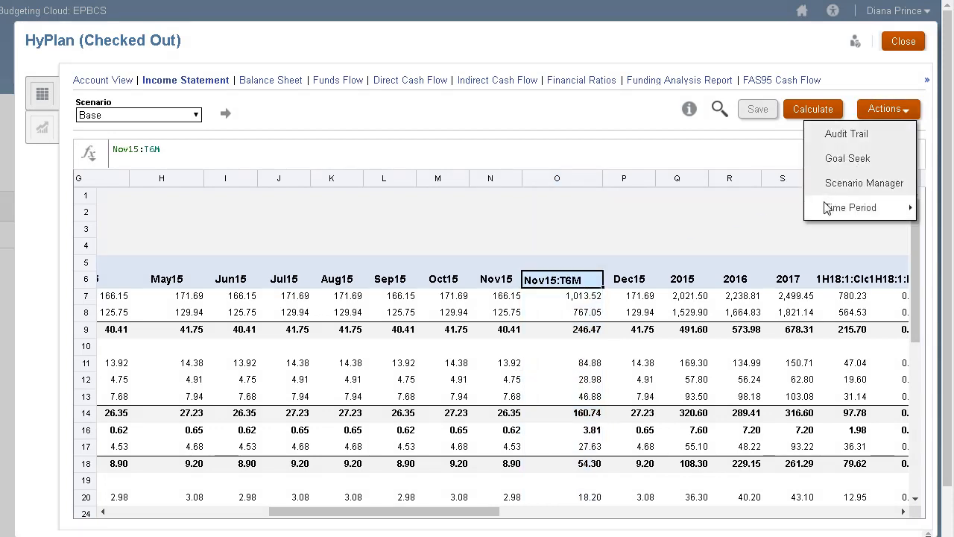
# Add a Year to Date period Jan15:YTD under Jan15 in the time period details.
pyautogui.click(850, 207)
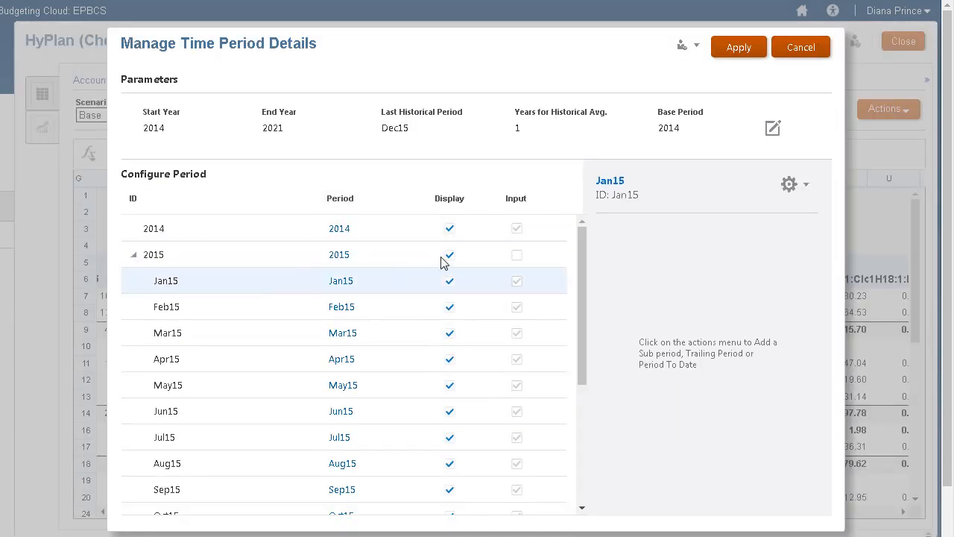
pyautogui.click(788, 185)
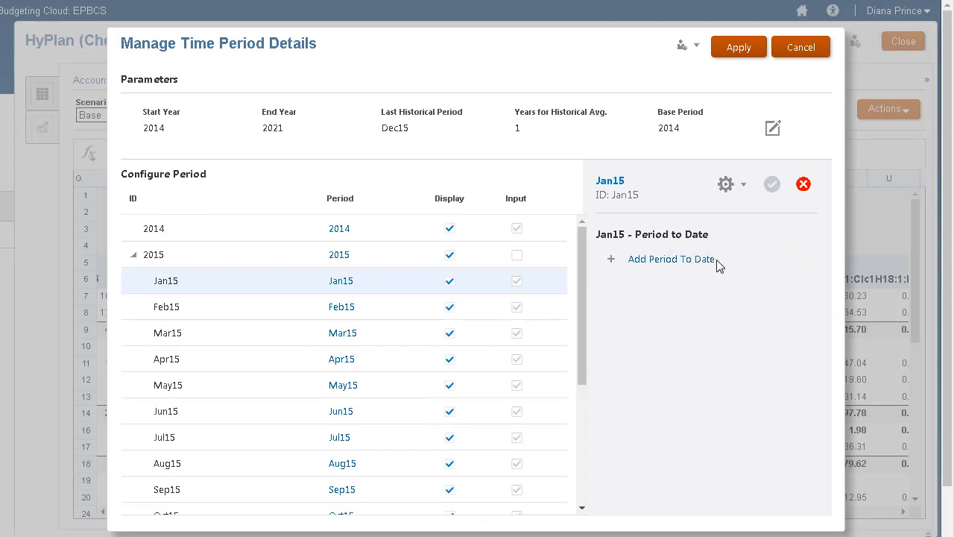
pyautogui.click(670, 259)
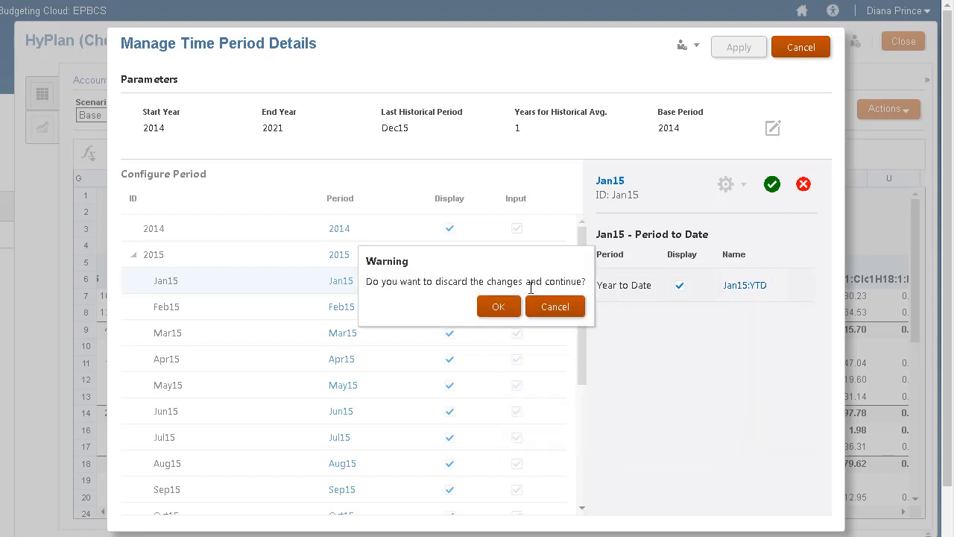
# Discard unsaved changes, untick Halves for 2019, apply and recalculate the current scenario only.
pyautogui.click(498, 307)
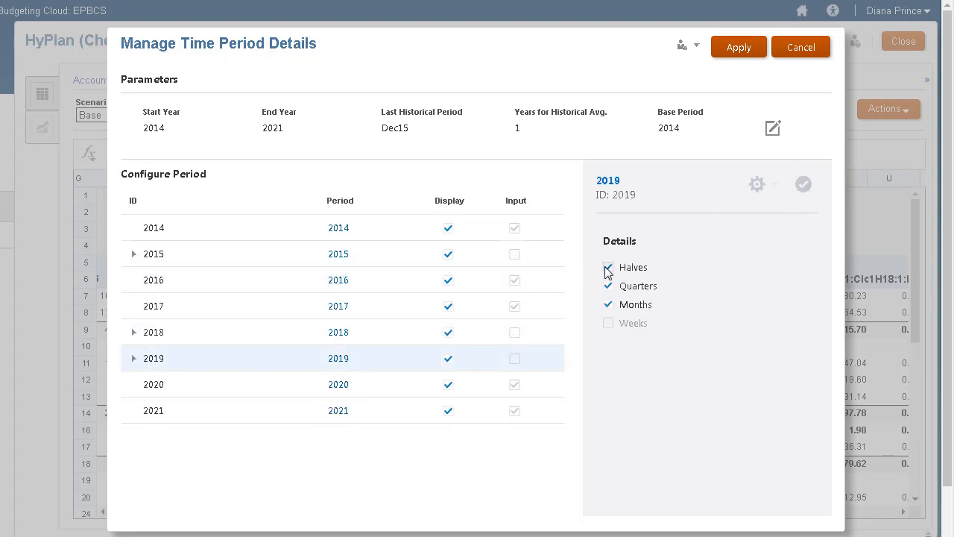
pyautogui.click(608, 269)
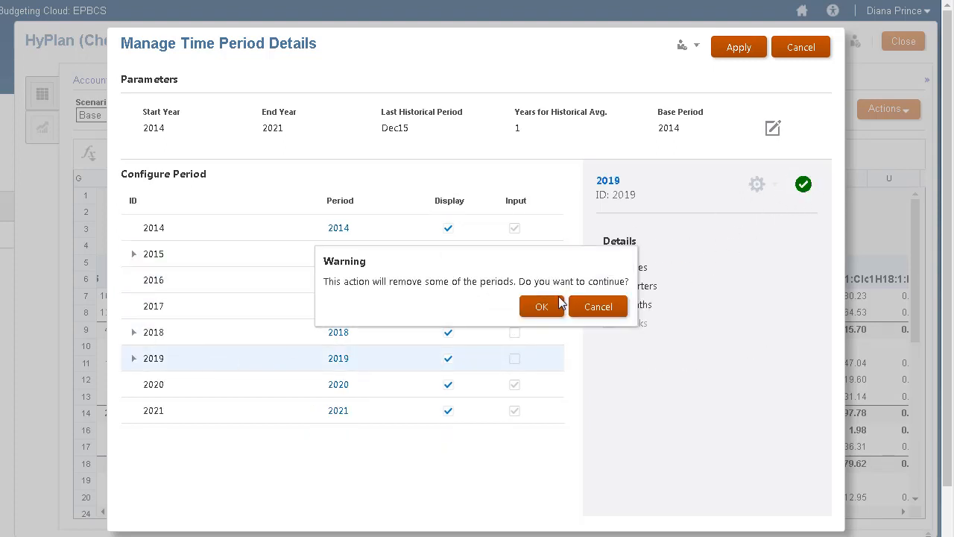
pyautogui.click(542, 307)
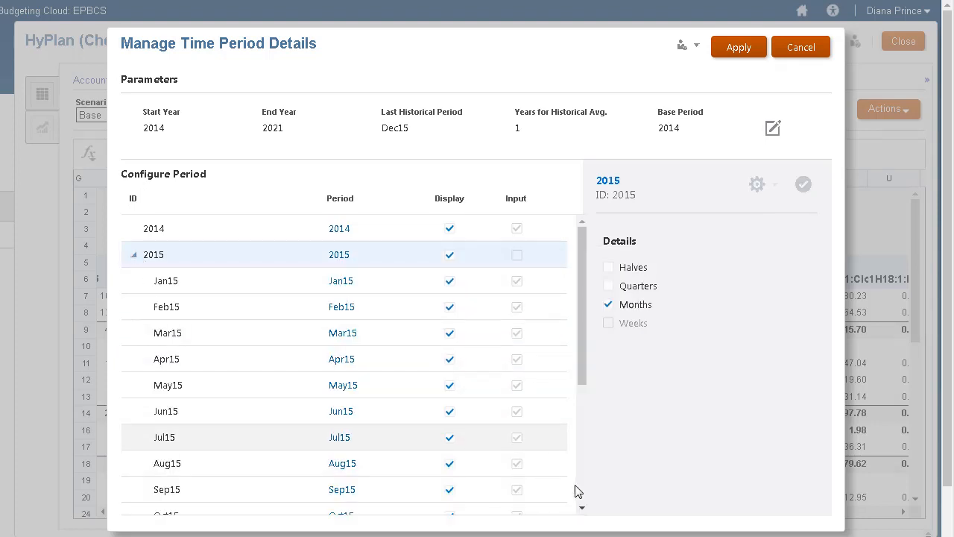
pyautogui.click(804, 185)
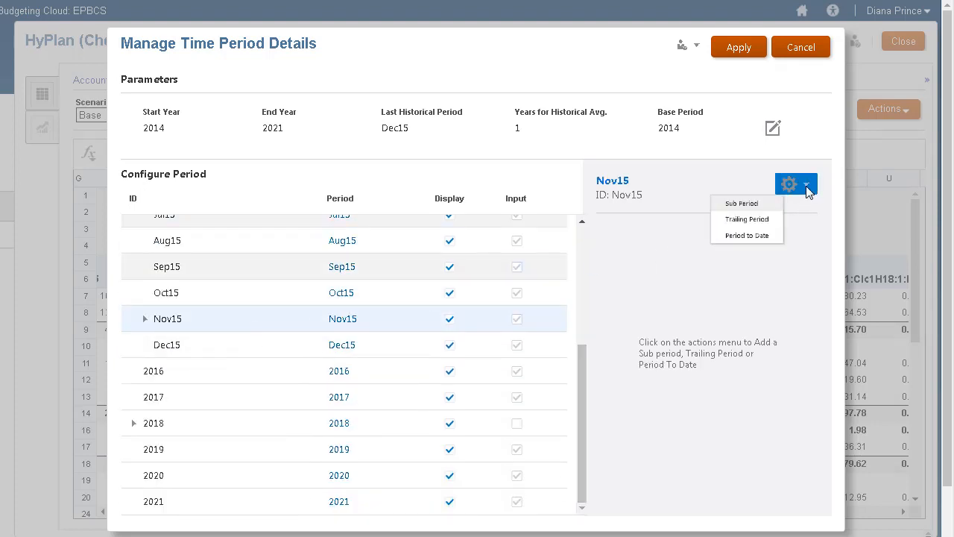
pyautogui.click(746, 217)
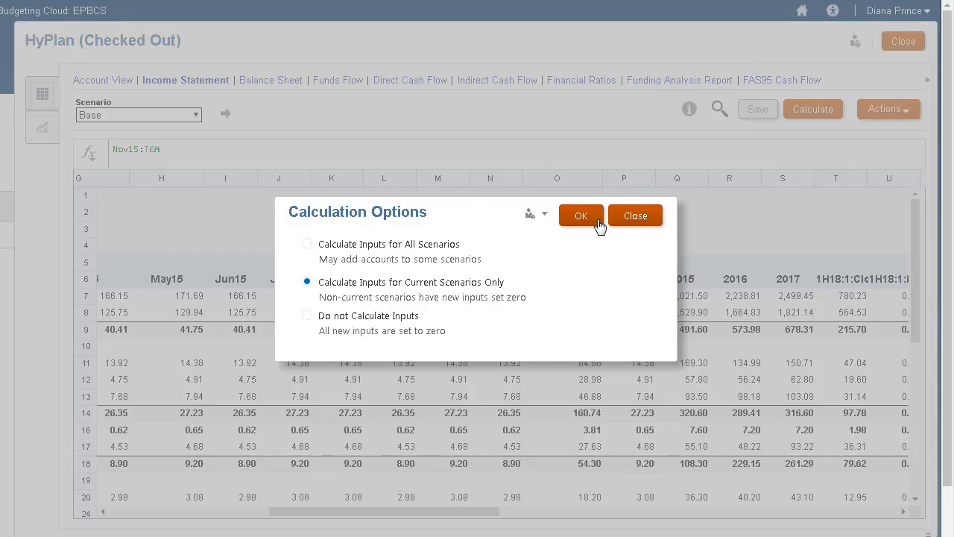
pyautogui.click(581, 215)
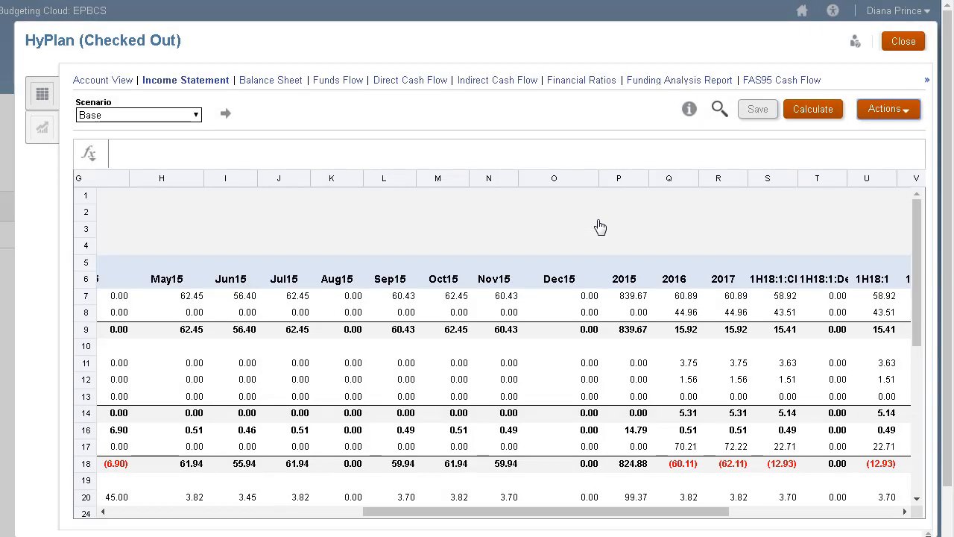